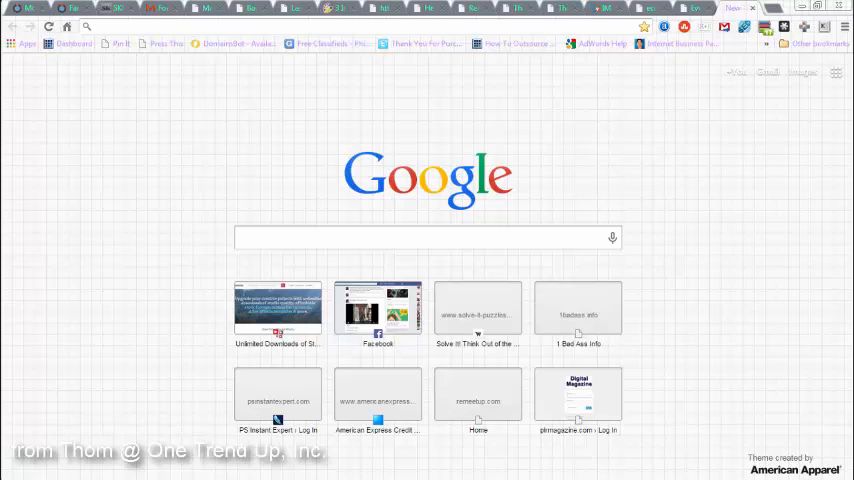
{"action": "mouse_move", "coordinate": [710, 345]}
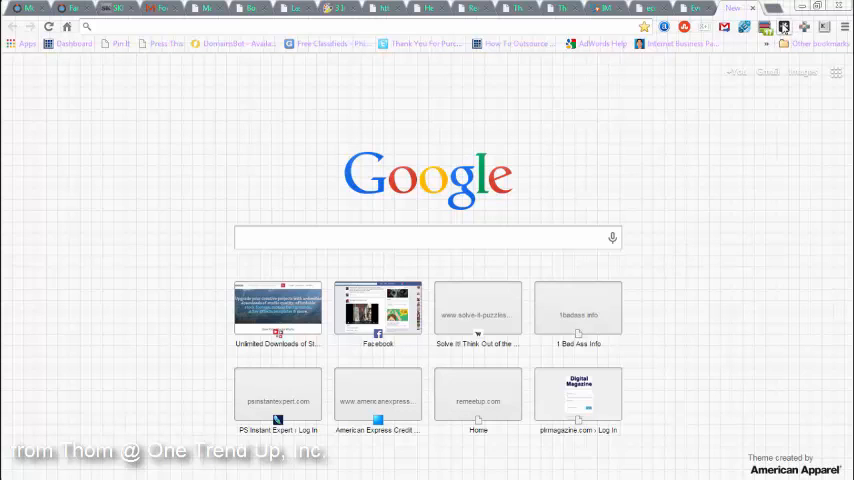
{"action": "mouse_move", "coordinate": [781, 27]}
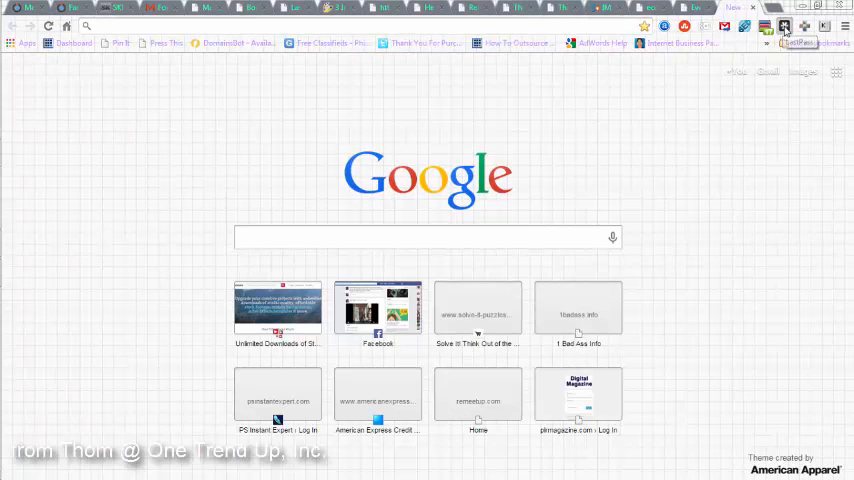
Sign in to LastPass with the master password to reach the vault's folder list.
{"action": "left_click", "coordinate": [779, 26]}
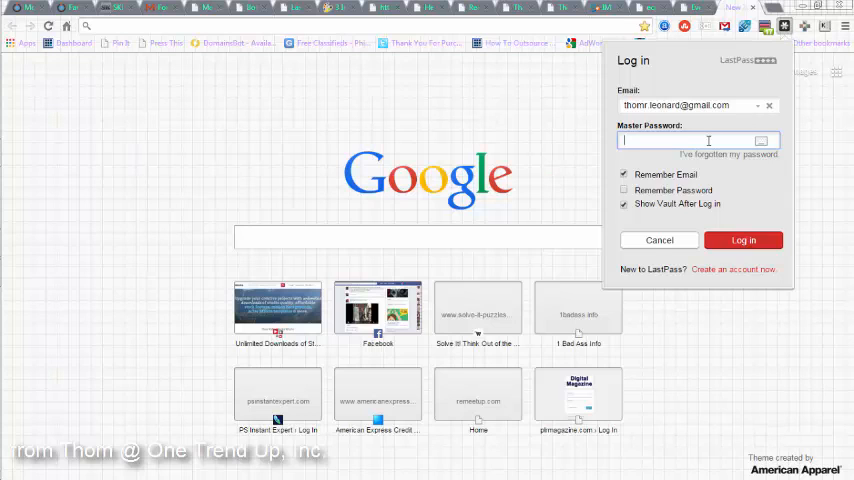
{"action": "type", "text": "•••"}
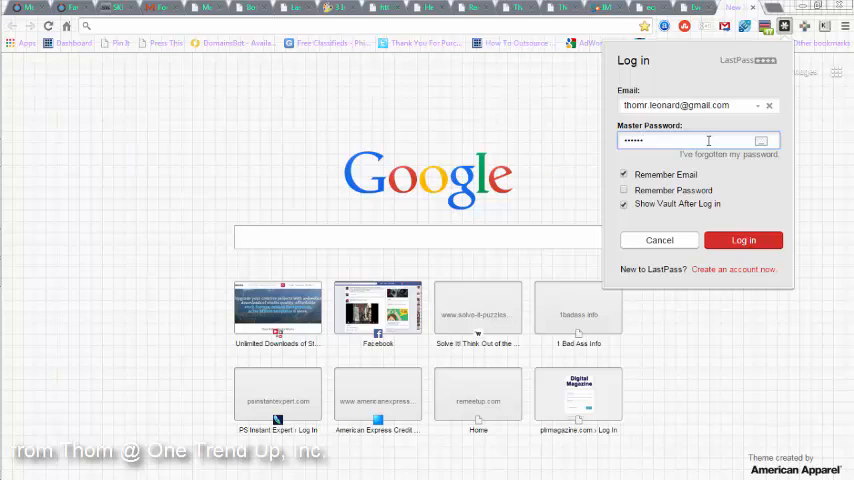
{"action": "left_click", "coordinate": [743, 240]}
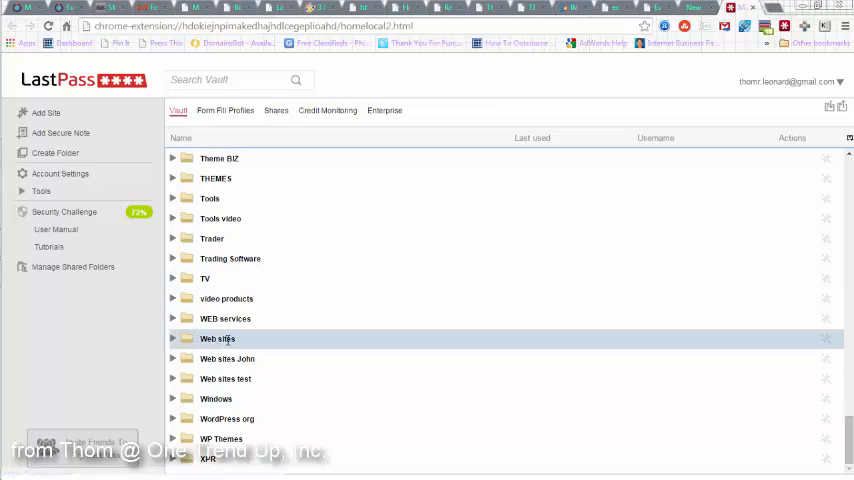
Expand the Web sites folder and scroll its saved site logins toward 1-2like.us.
{"action": "left_click", "coordinate": [173, 339]}
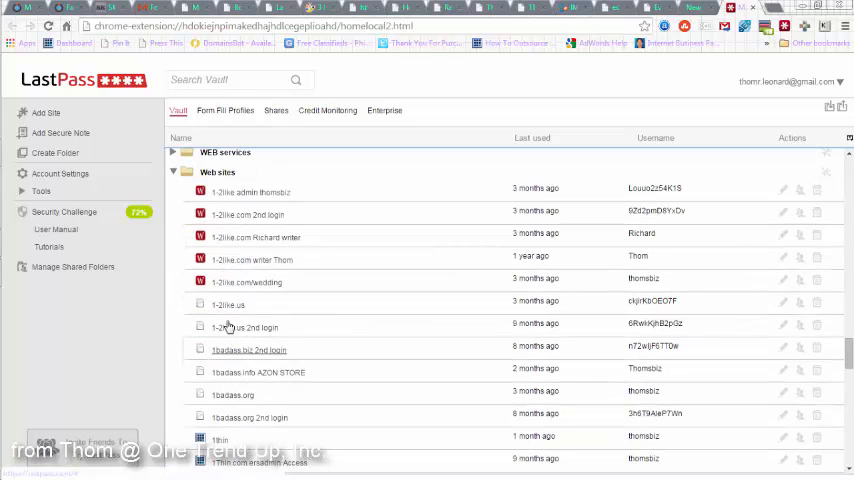
{"action": "mouse_move", "coordinate": [242, 416]}
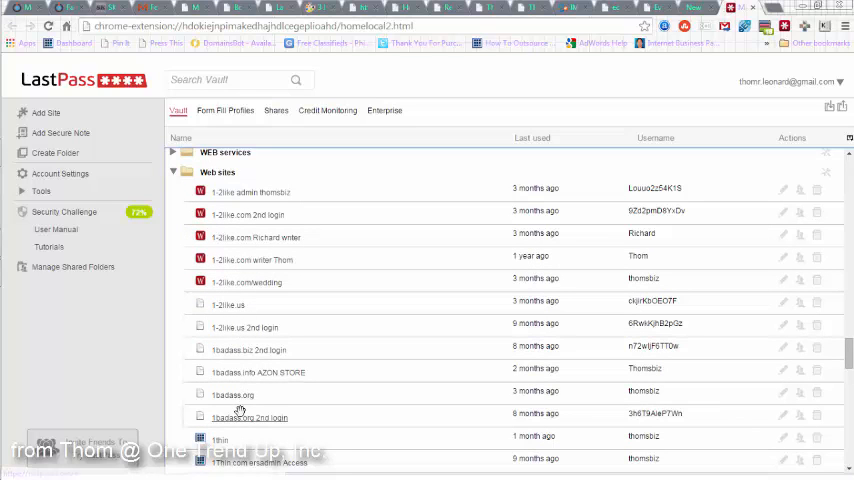
{"action": "scroll", "scroll_direction": "down", "scroll_amount": 3}
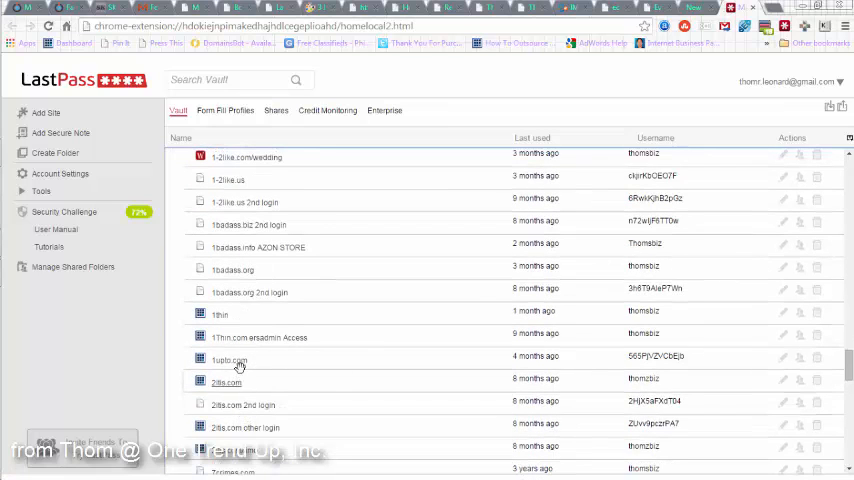
{"action": "mouse_move", "coordinate": [228, 180]}
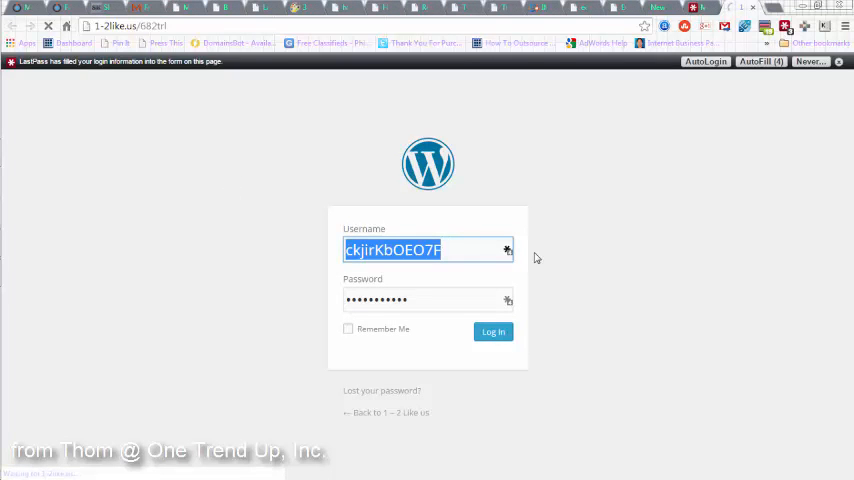
Log in to the 1-2like.us Dashboard with the auto-filled credentials and show the Howdy menu.
{"action": "left_click", "coordinate": [492, 331]}
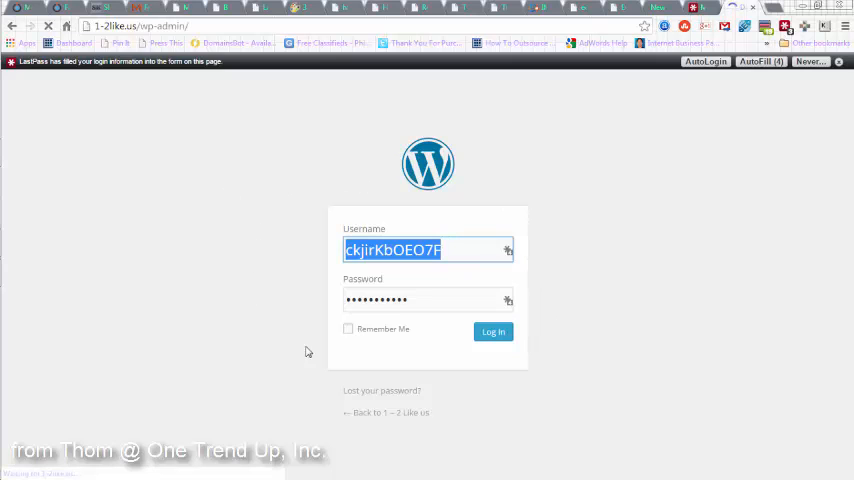
{"action": "left_click", "coordinate": [492, 331]}
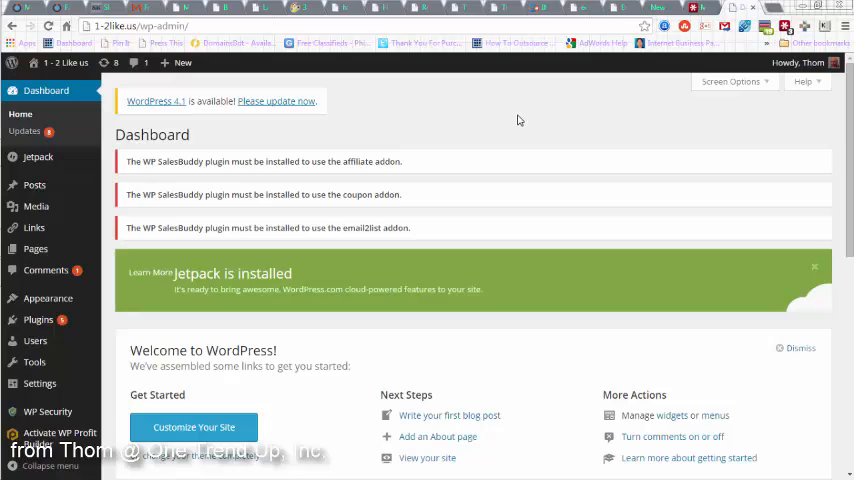
{"action": "left_click", "coordinate": [793, 63]}
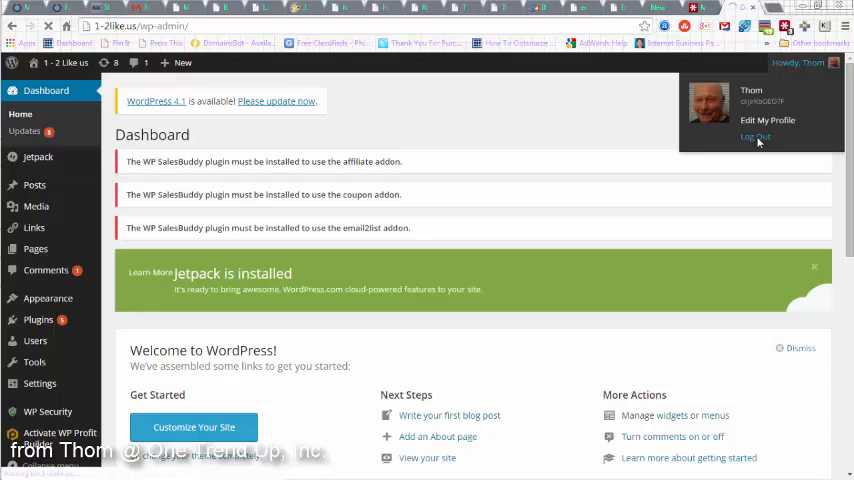
Log out of 1-2like.us and show LastPass's AutoFill list of four saved logins.
{"action": "left_click", "coordinate": [753, 137]}
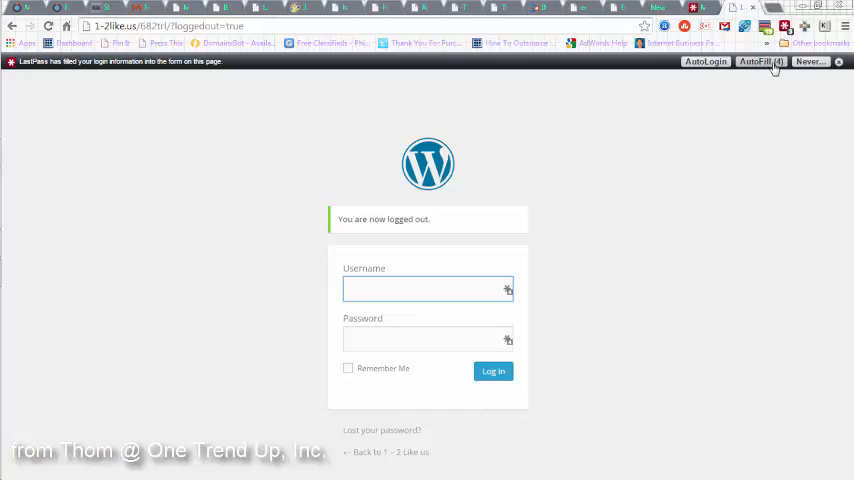
{"action": "left_click", "coordinate": [759, 62]}
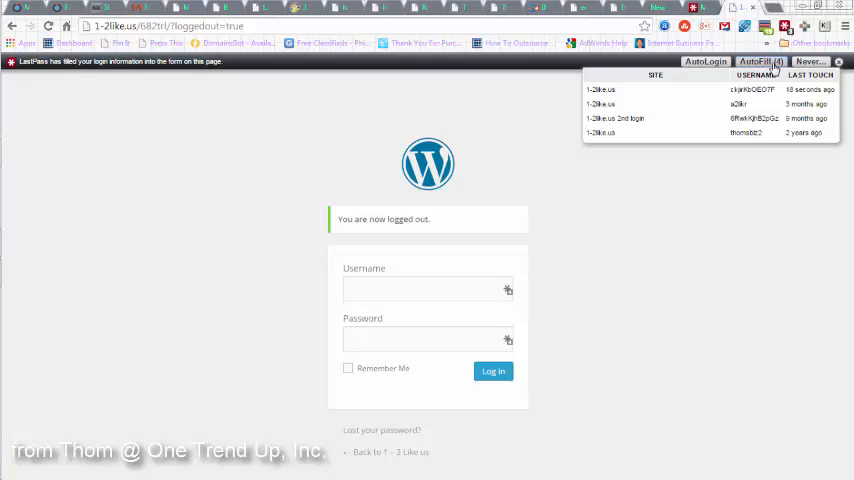
{"action": "mouse_move", "coordinate": [745, 122]}
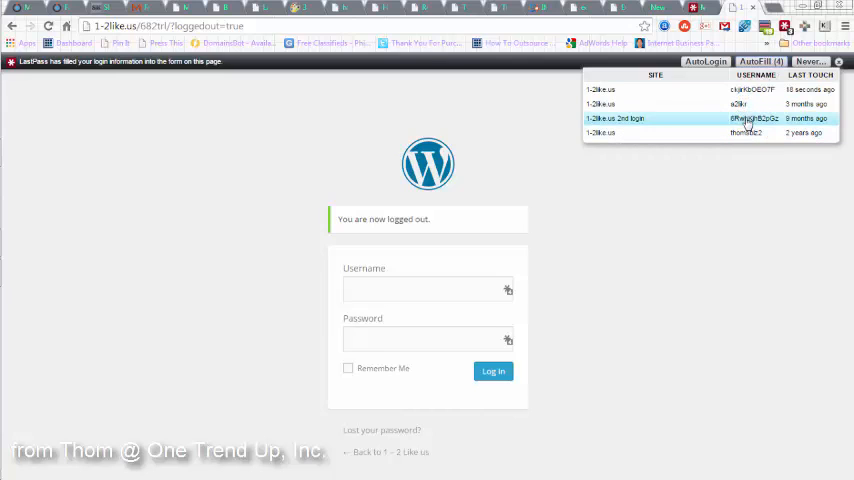
{"action": "mouse_move", "coordinate": [750, 138]}
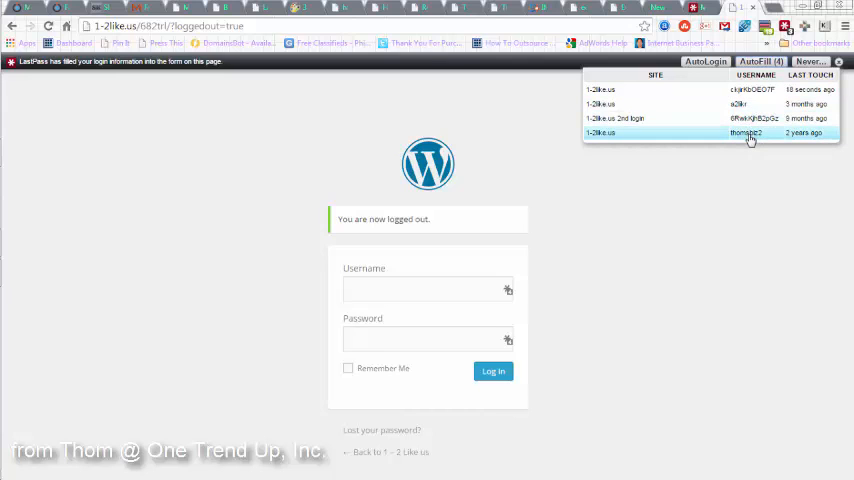
{"action": "mouse_move", "coordinate": [748, 132]}
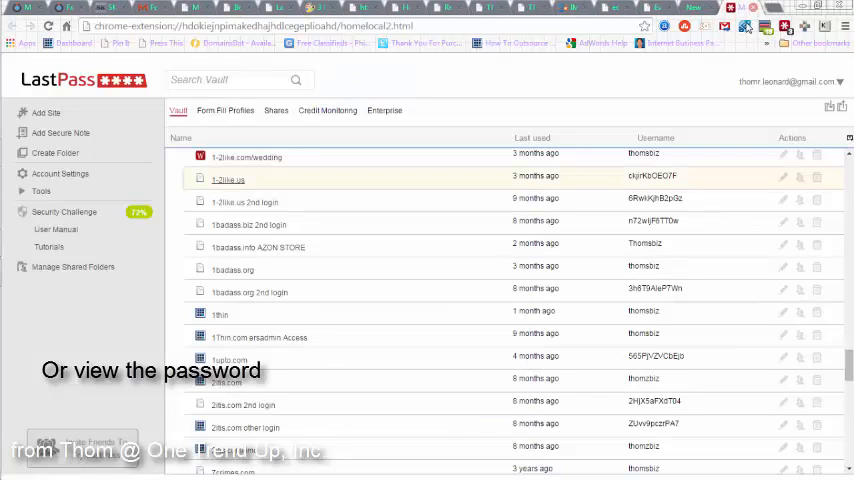
{"action": "mouse_move", "coordinate": [224, 192]}
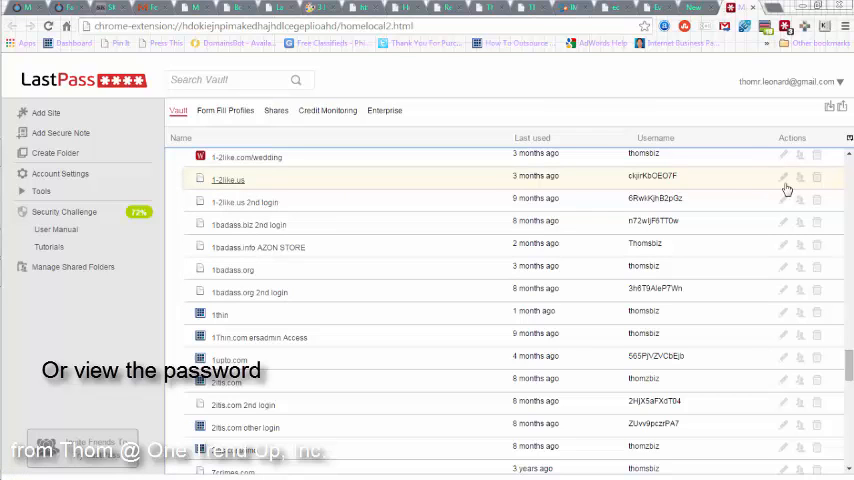
{"action": "mouse_move", "coordinate": [781, 181]}
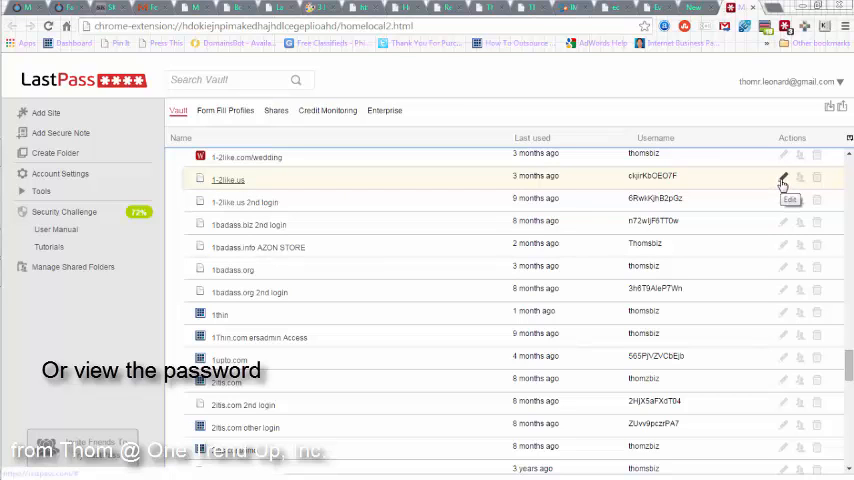
Start editing the 1-2like.us entry from its row in the vault.
{"action": "left_click", "coordinate": [782, 181]}
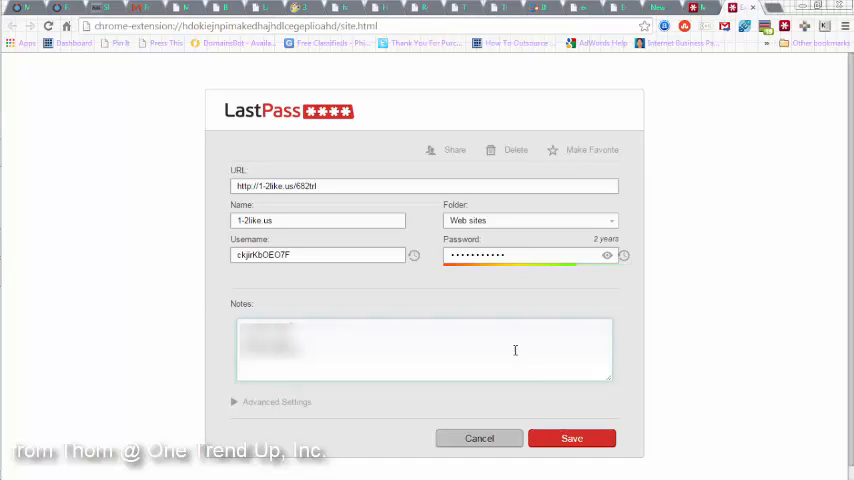
{"action": "mouse_move", "coordinate": [605, 255]}
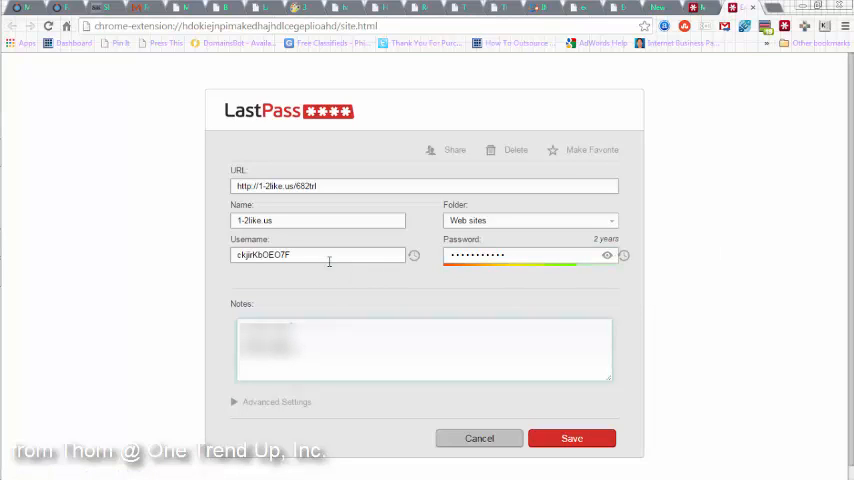
{"action": "mouse_move", "coordinate": [542, 277]}
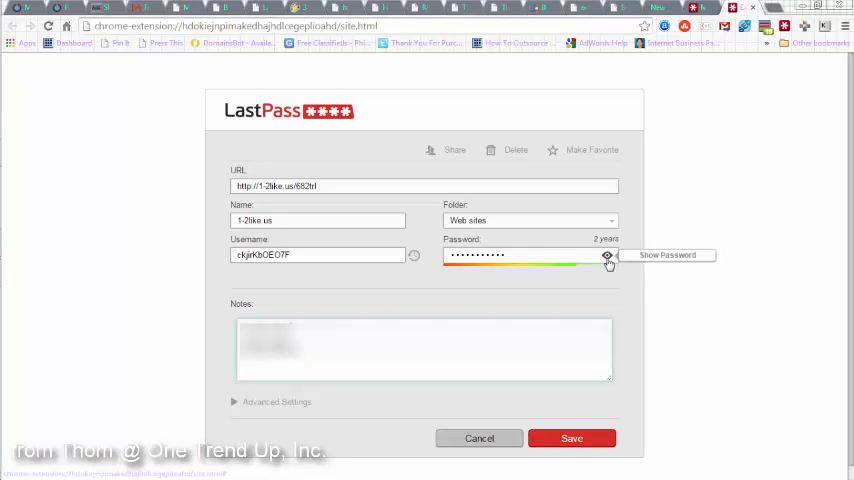
{"action": "mouse_move", "coordinate": [347, 216]}
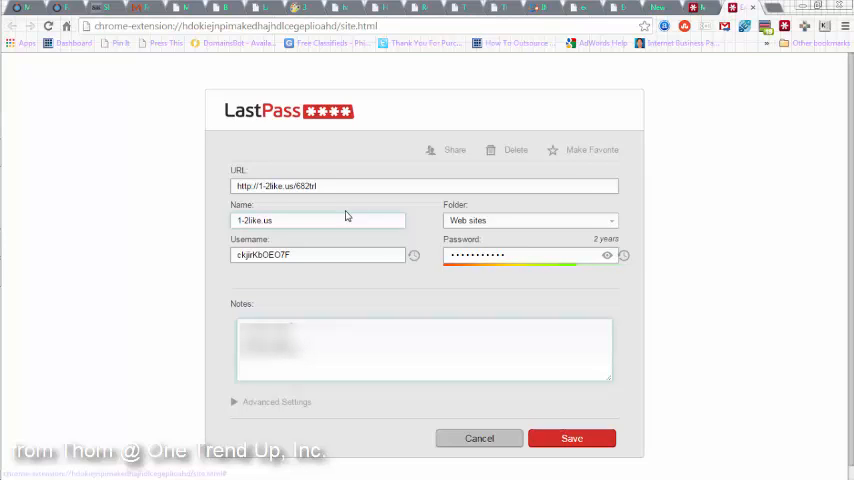
{"action": "mouse_move", "coordinate": [340, 202]}
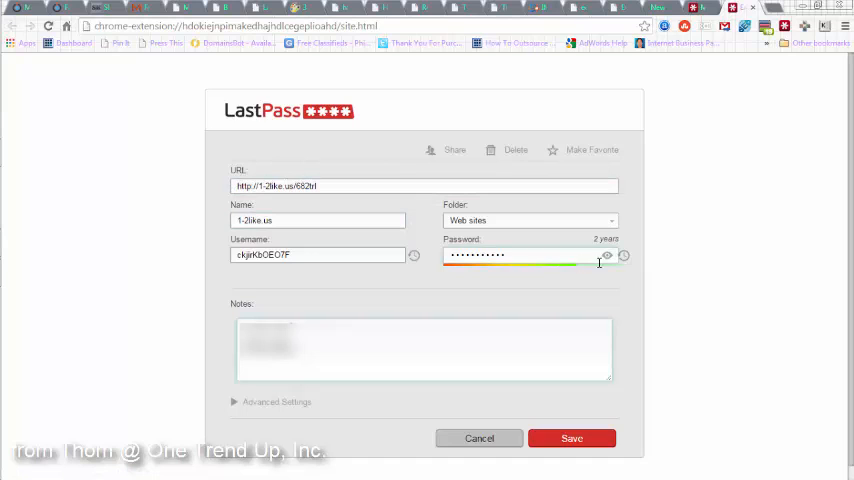
{"action": "mouse_move", "coordinate": [606, 258]}
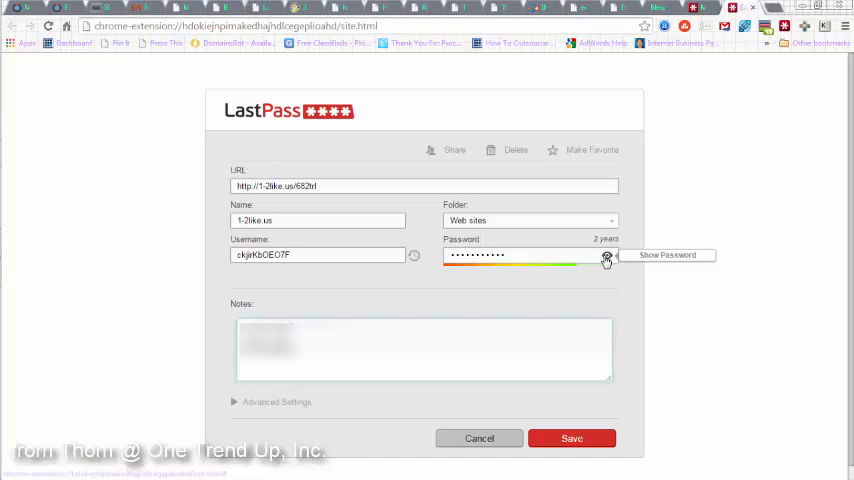
Reveal the 1-2like.us entry's saved password, then save the entry back to the vault list.
{"action": "left_click", "coordinate": [606, 258]}
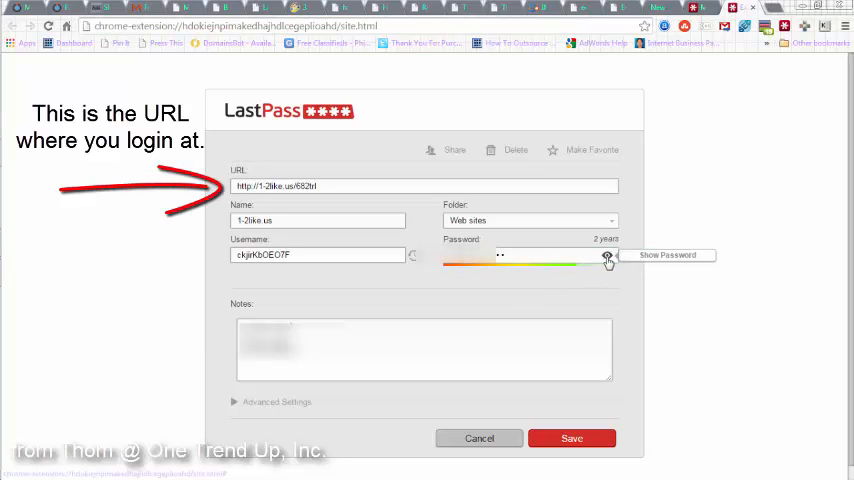
{"action": "mouse_move", "coordinate": [480, 446]}
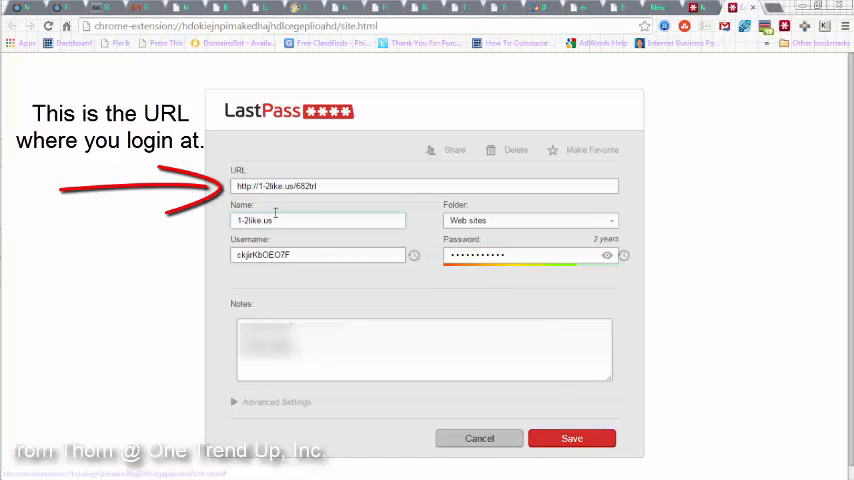
{"action": "mouse_move", "coordinate": [281, 227]}
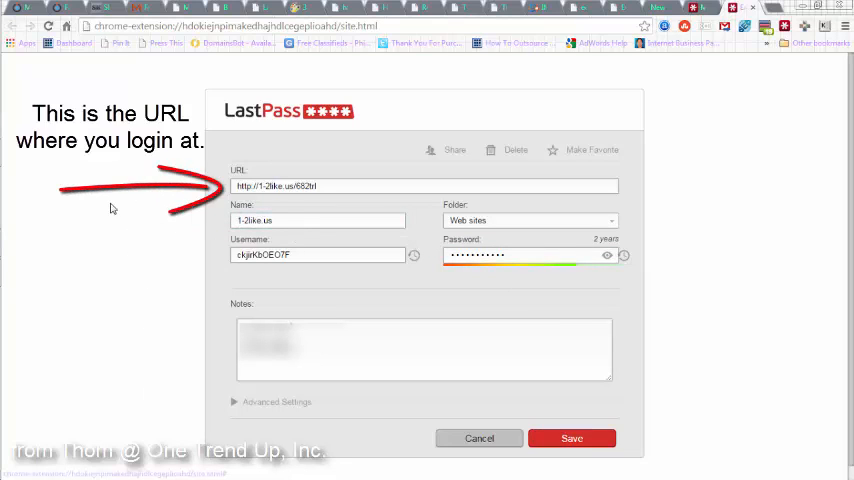
{"action": "mouse_move", "coordinate": [215, 264]}
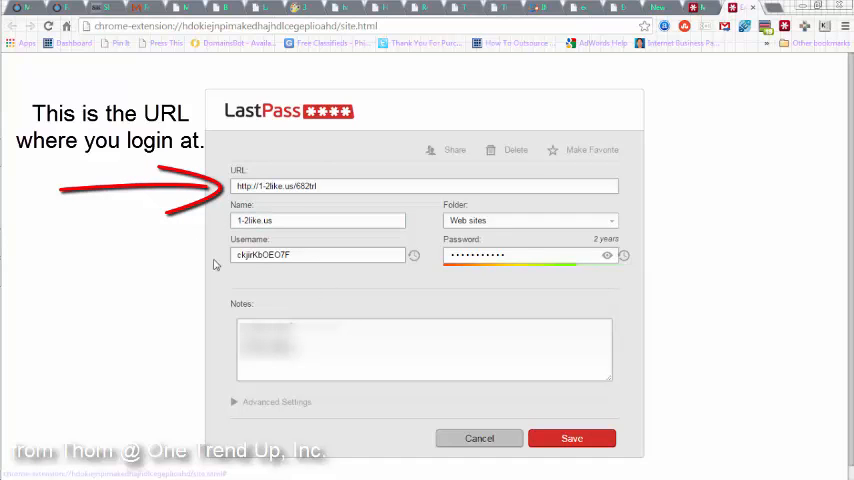
{"action": "mouse_move", "coordinate": [410, 208]}
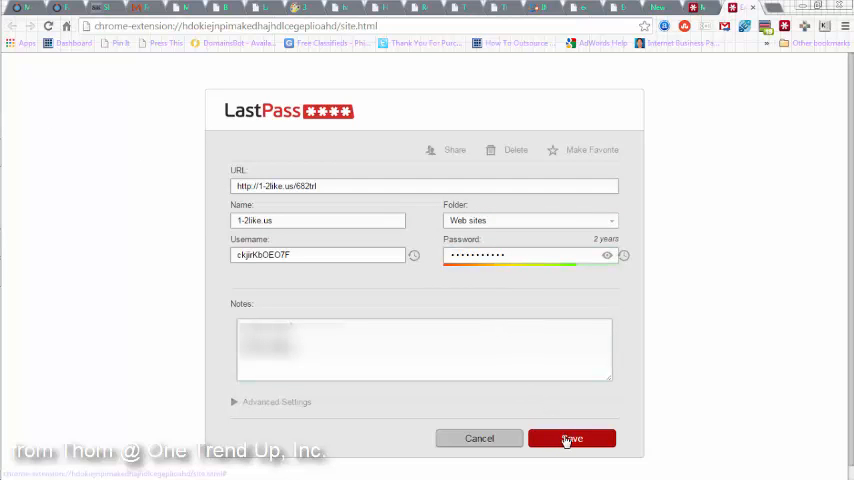
{"action": "left_click", "coordinate": [571, 438]}
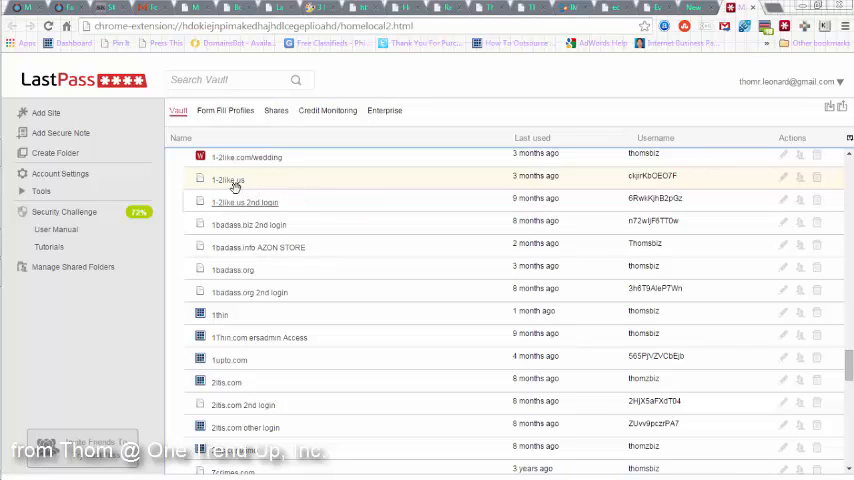
{"action": "mouse_move", "coordinate": [228, 189]}
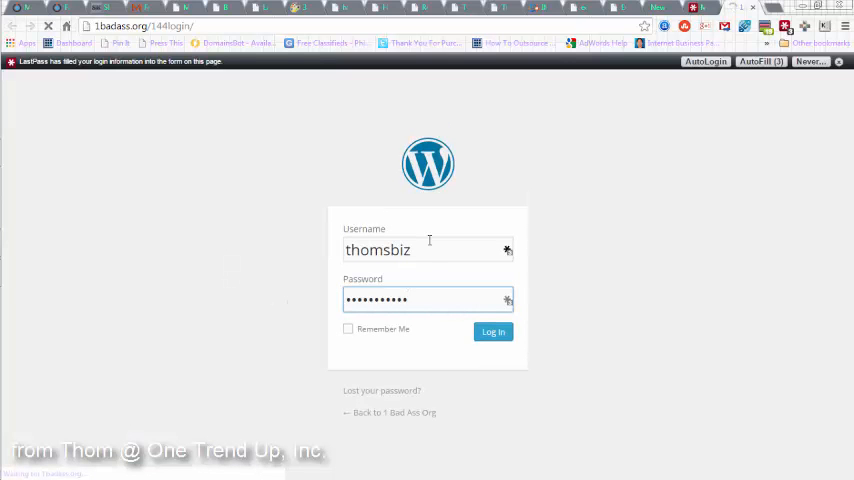
Sign in to the 1 Bad Ass Org dashboard, then log out through the Howdy account menu.
{"action": "left_click", "coordinate": [492, 331]}
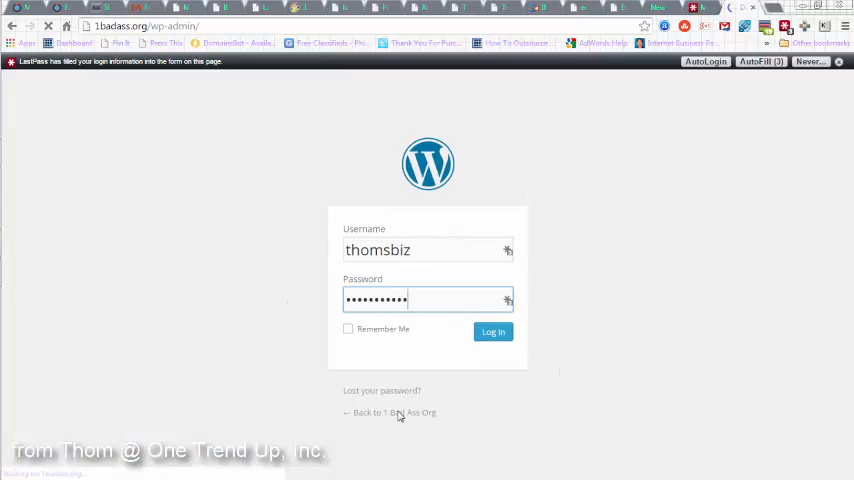
{"action": "left_click", "coordinate": [492, 331]}
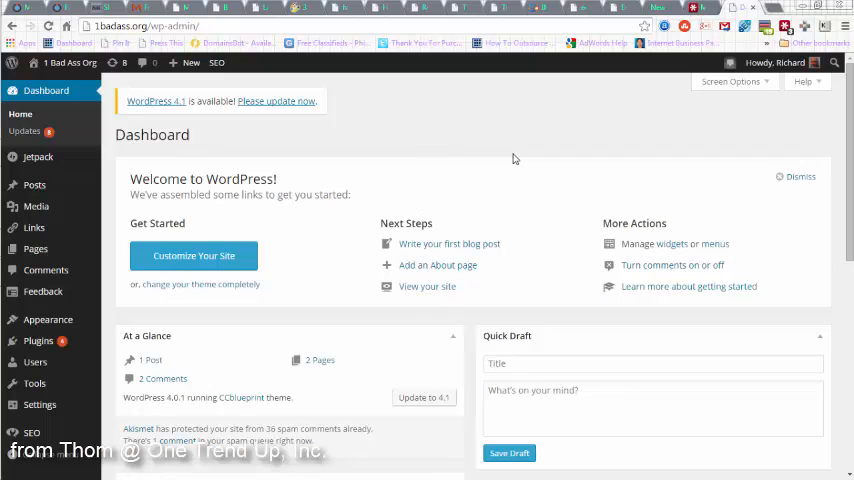
{"action": "mouse_move", "coordinate": [519, 153]}
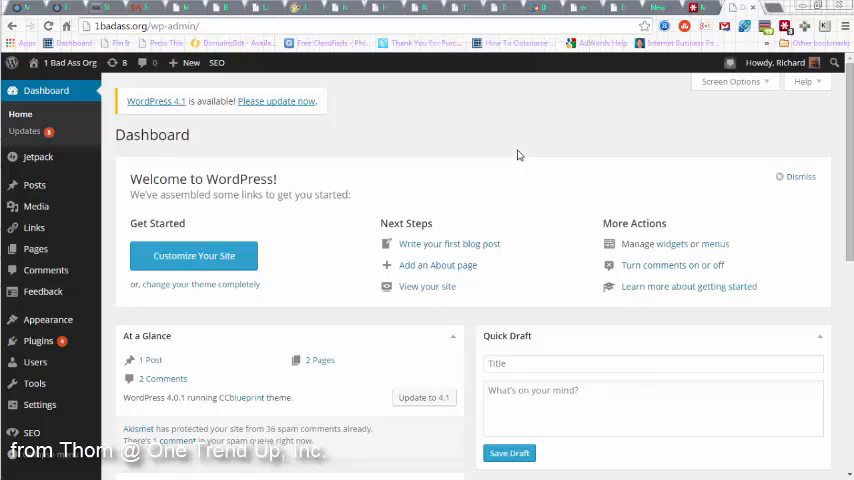
{"action": "mouse_move", "coordinate": [695, 127]}
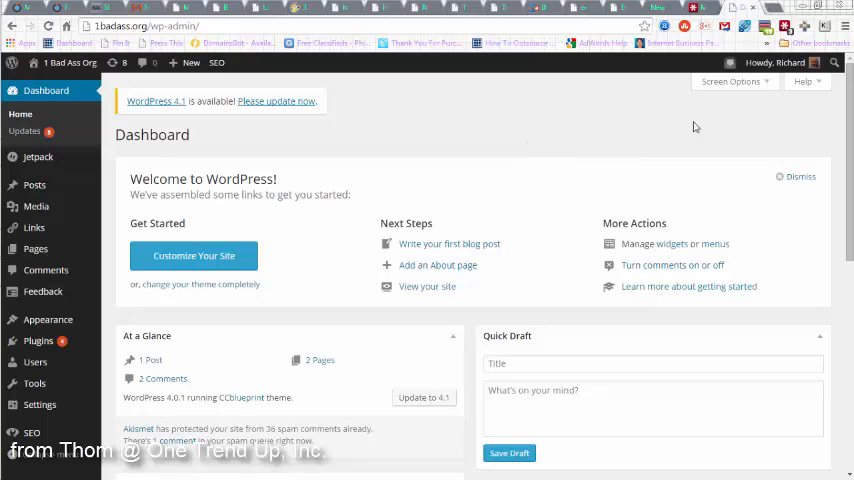
{"action": "mouse_move", "coordinate": [761, 115]}
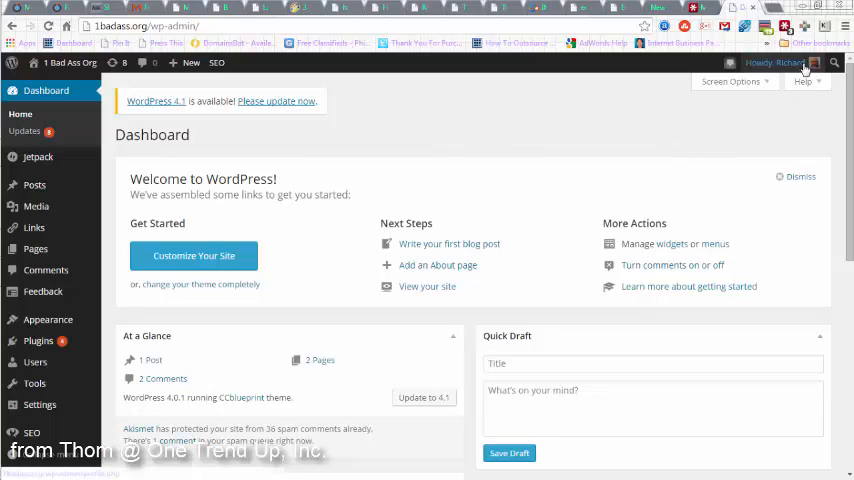
{"action": "left_click", "coordinate": [777, 62]}
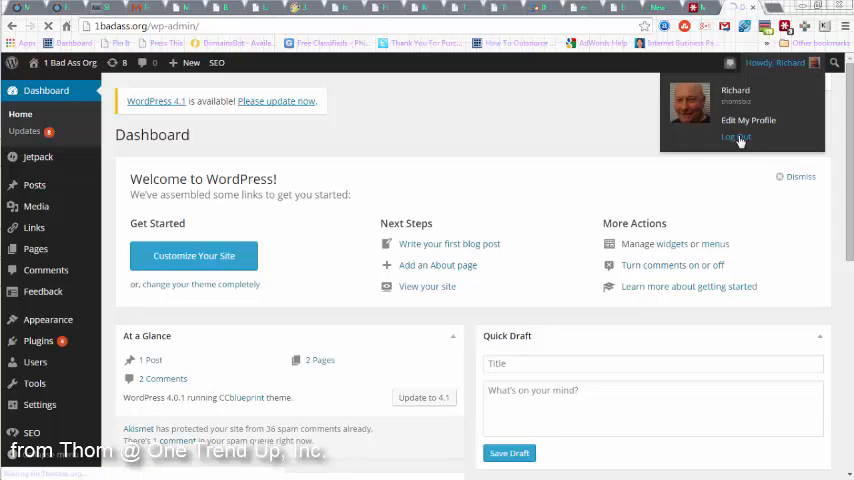
{"action": "left_click", "coordinate": [736, 137]}
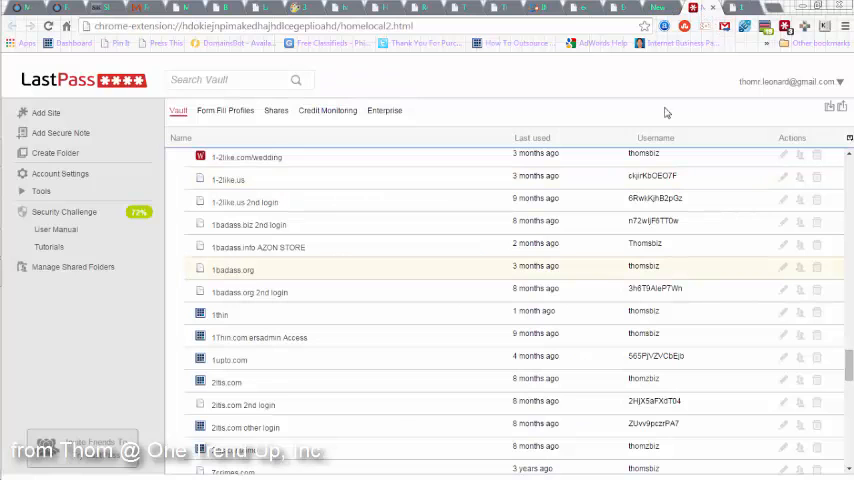
Launch the ezpublisher.us saved login so its WordPress login page is auto-filled.
{"action": "scroll", "scroll_direction": "down", "scroll_amount": 3}
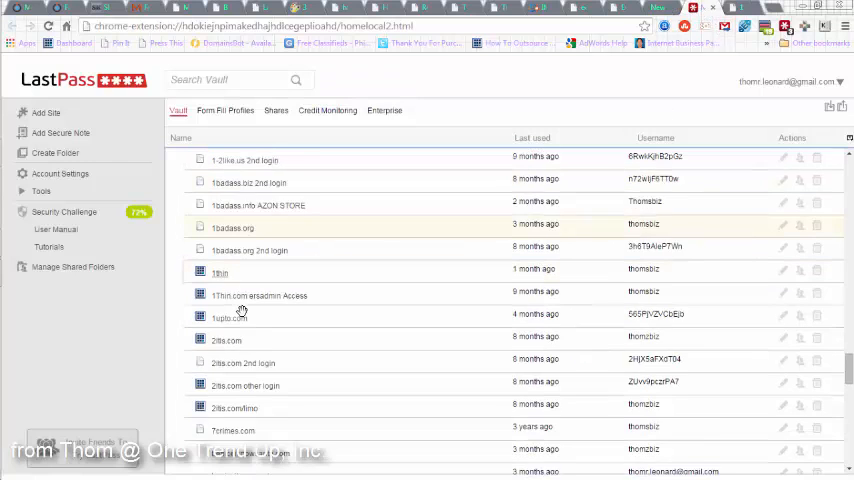
{"action": "scroll", "scroll_direction": "down", "scroll_amount": 3}
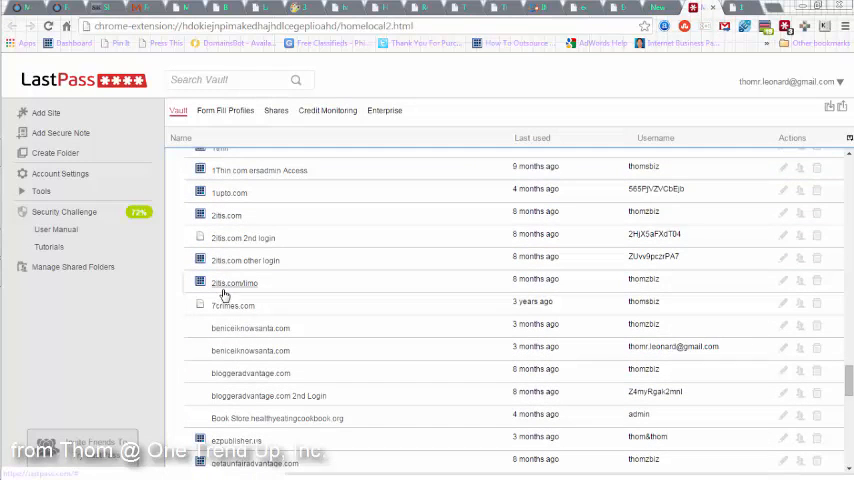
{"action": "scroll", "scroll_direction": "down", "scroll_amount": 3}
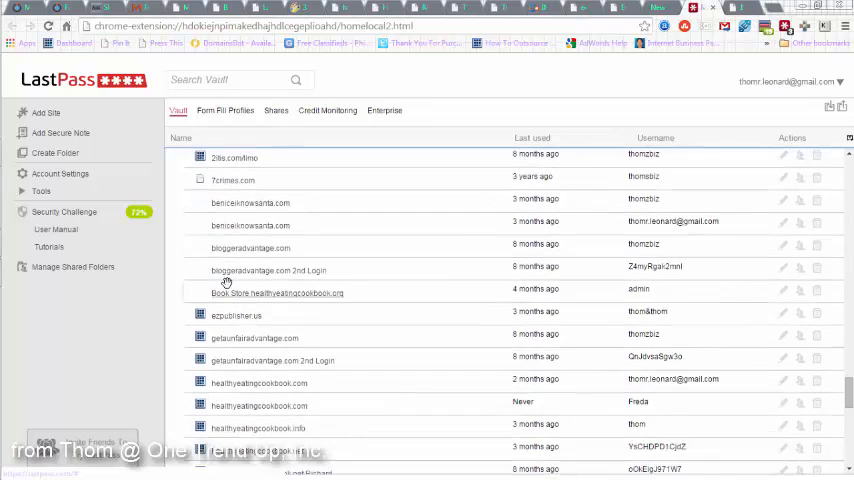
{"action": "scroll", "scroll_direction": "down", "scroll_amount": 3}
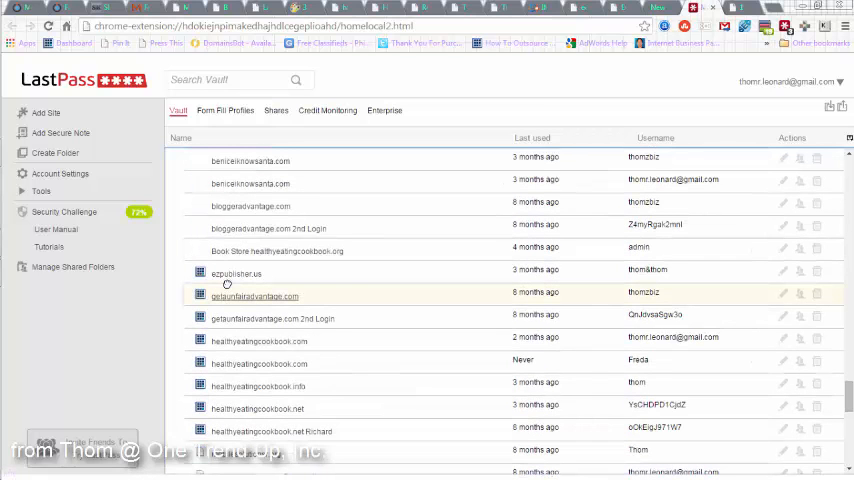
{"action": "mouse_move", "coordinate": [237, 303]}
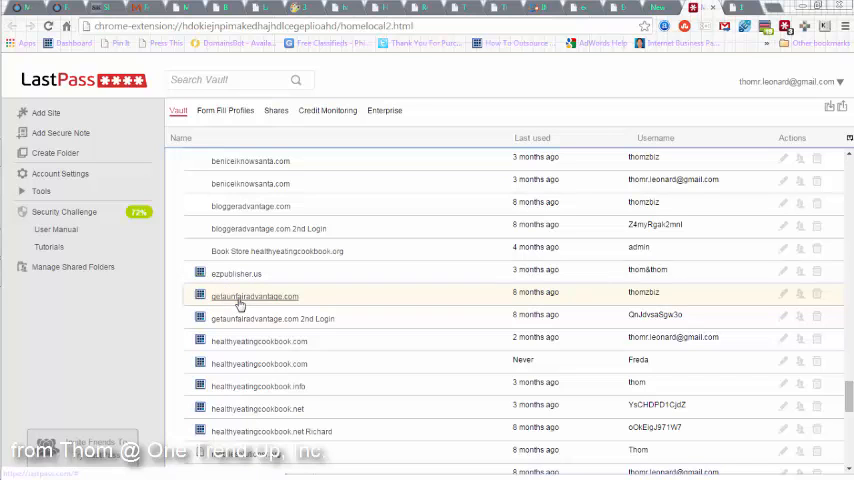
{"action": "left_click", "coordinate": [236, 273]}
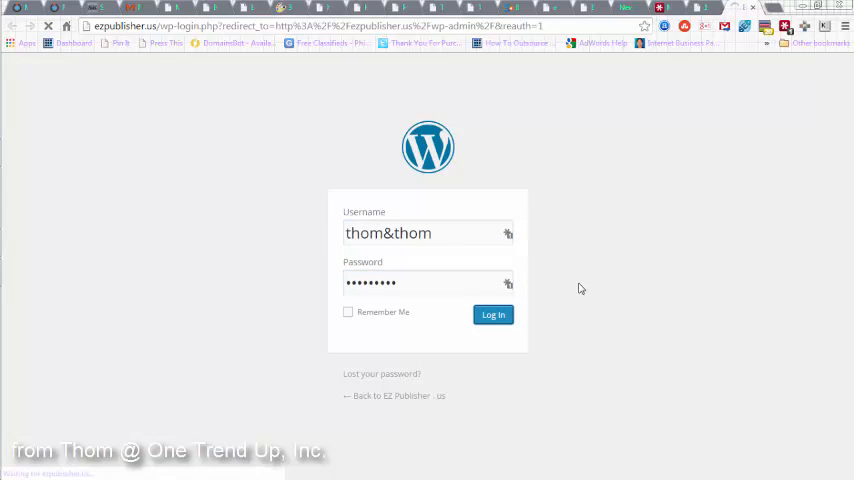
Sign in to ezpublisher.us and log out, leaving the 'You are now logged out.' form.
{"action": "left_click", "coordinate": [492, 314]}
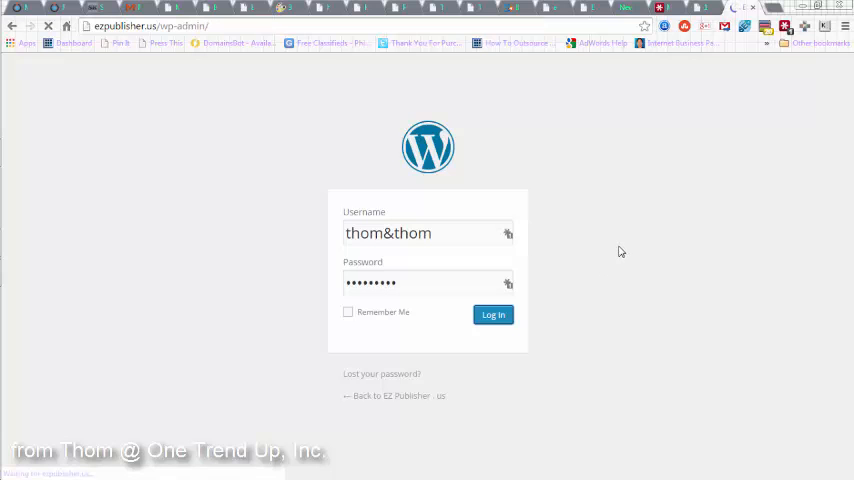
{"action": "left_click", "coordinate": [492, 314]}
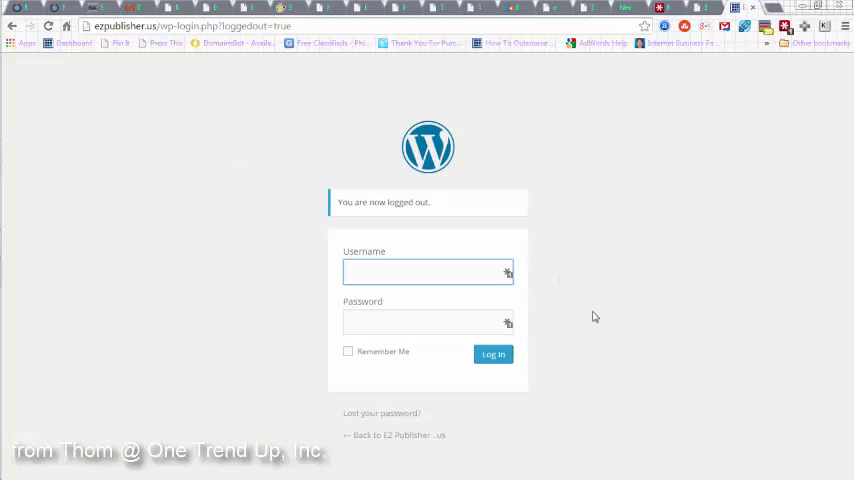
{"action": "mouse_move", "coordinate": [505, 284]}
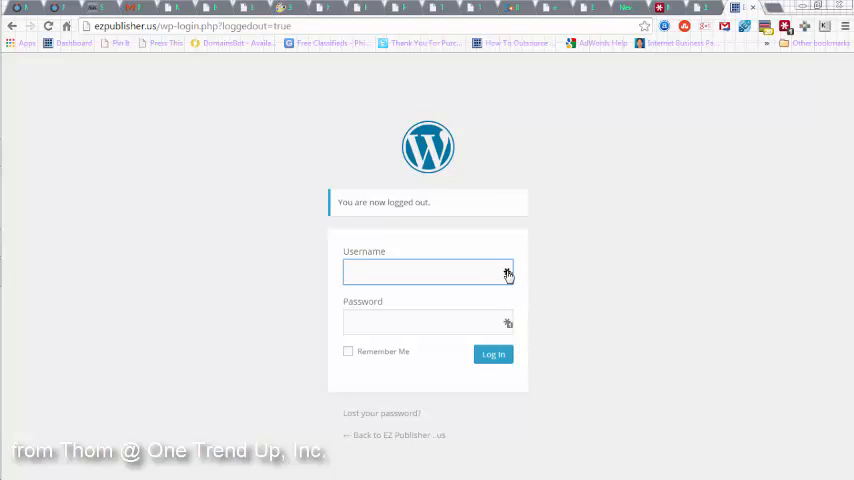
Choose the thom&thom login from the Username field icon and open its entry for editing.
{"action": "left_click", "coordinate": [427, 271]}
{"action": "type", "text": "thom&thom"}
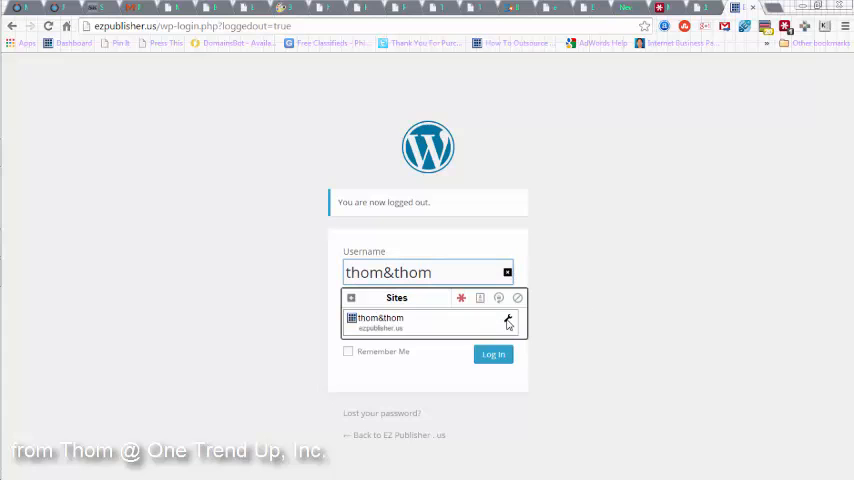
{"action": "left_click", "coordinate": [507, 322]}
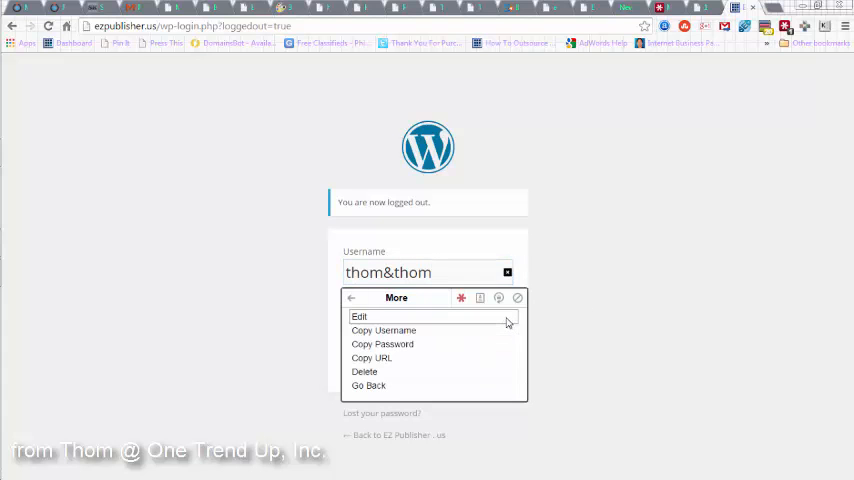
{"action": "mouse_move", "coordinate": [383, 330]}
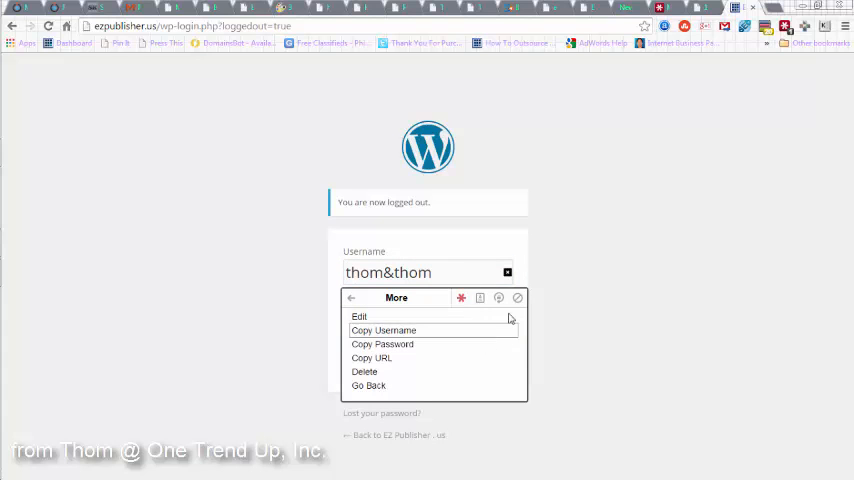
{"action": "mouse_move", "coordinate": [377, 318]}
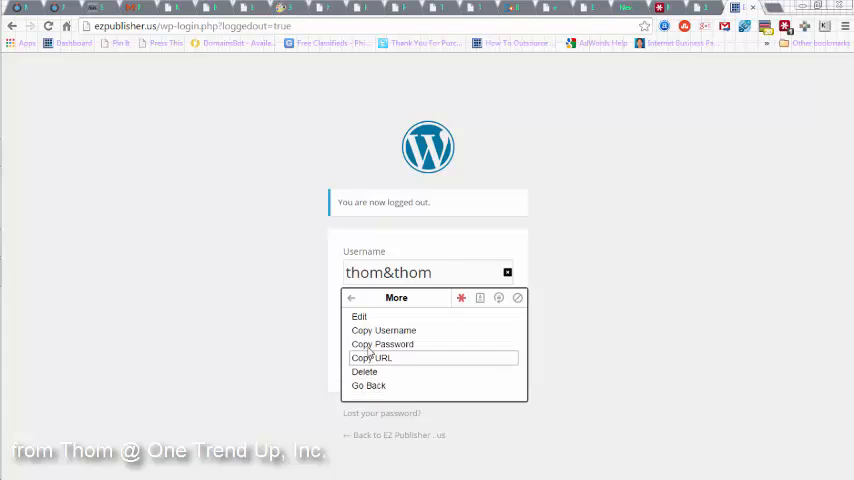
{"action": "mouse_move", "coordinate": [358, 317]}
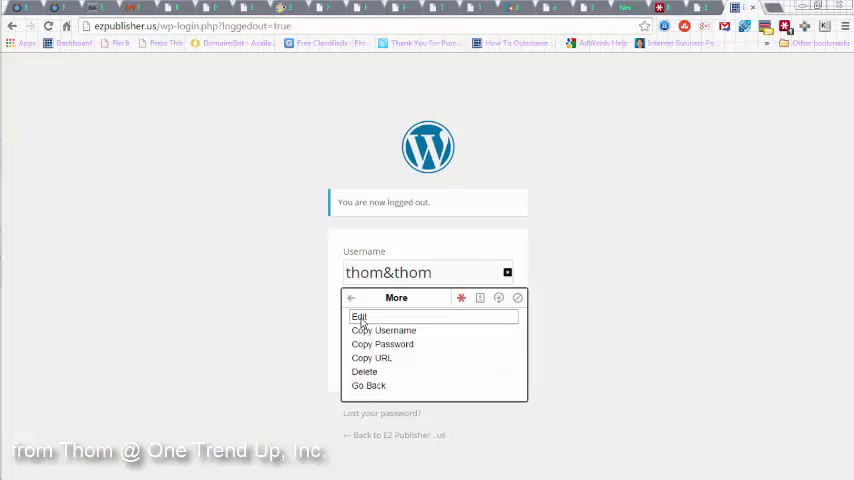
{"action": "left_click", "coordinate": [357, 316]}
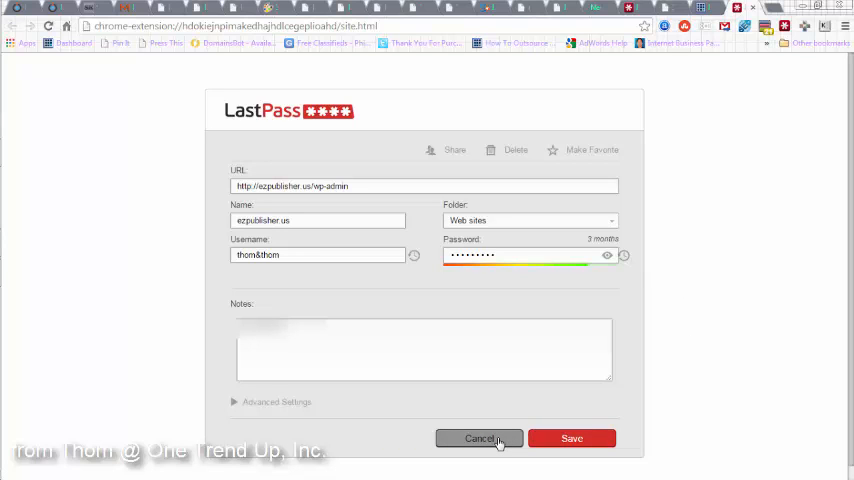
Cancel the ezpublisher.us edit form, returning to the login page with credentials still filled.
{"action": "left_click", "coordinate": [479, 438]}
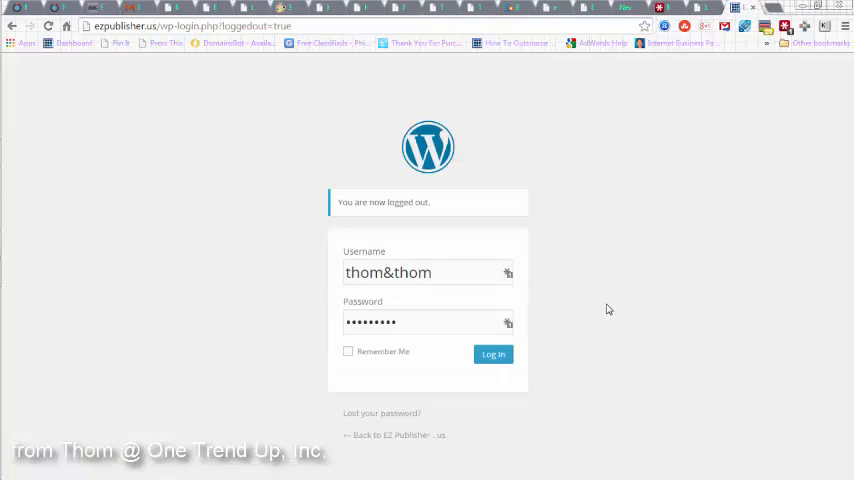